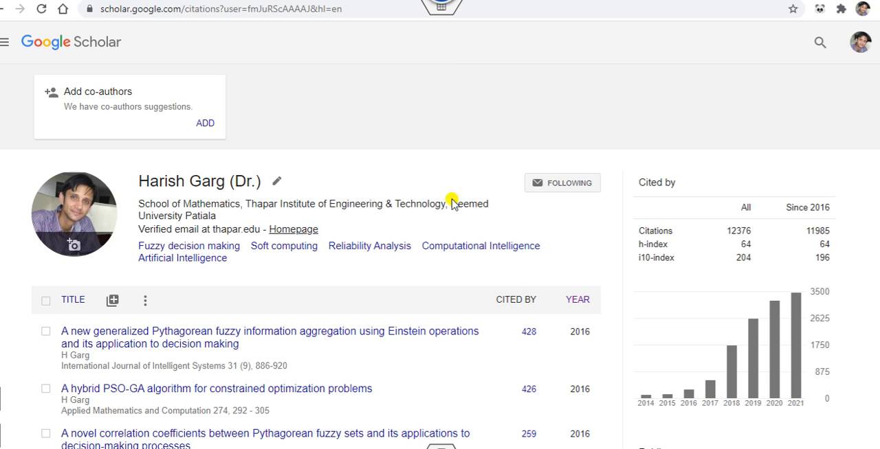
{"action": "mouse_move", "coordinate": [55, 47]}
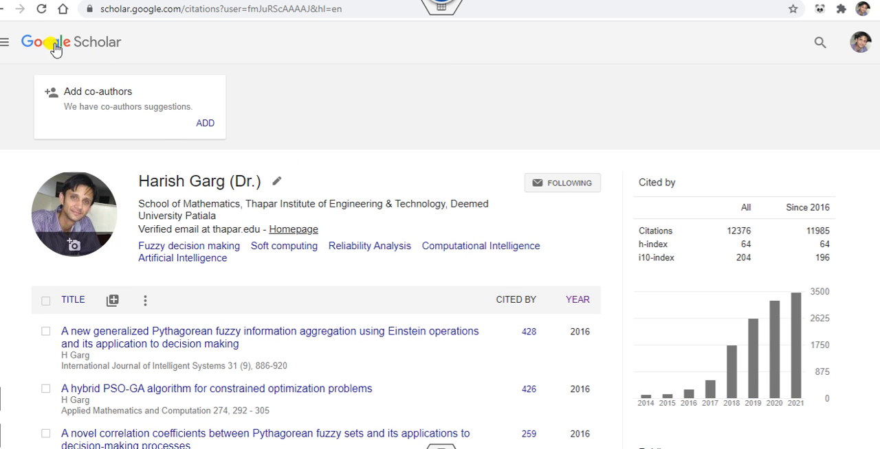
{"action": "mouse_move", "coordinate": [253, 279]}
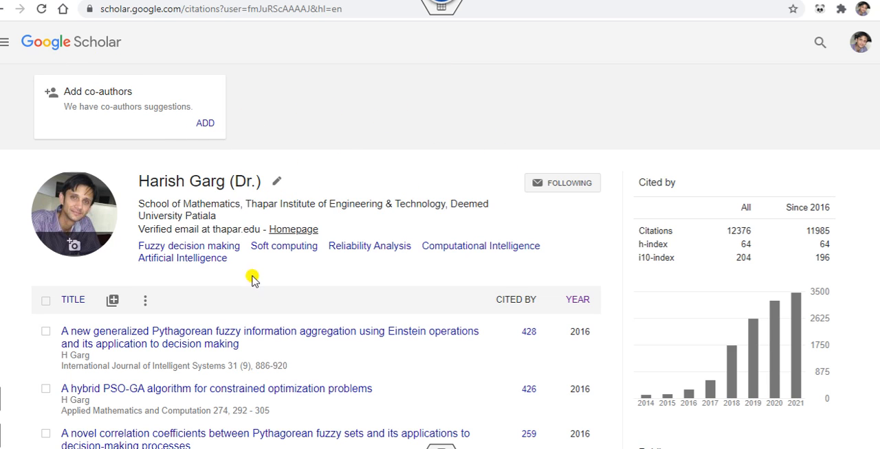
{"action": "mouse_move", "coordinate": [61, 321]}
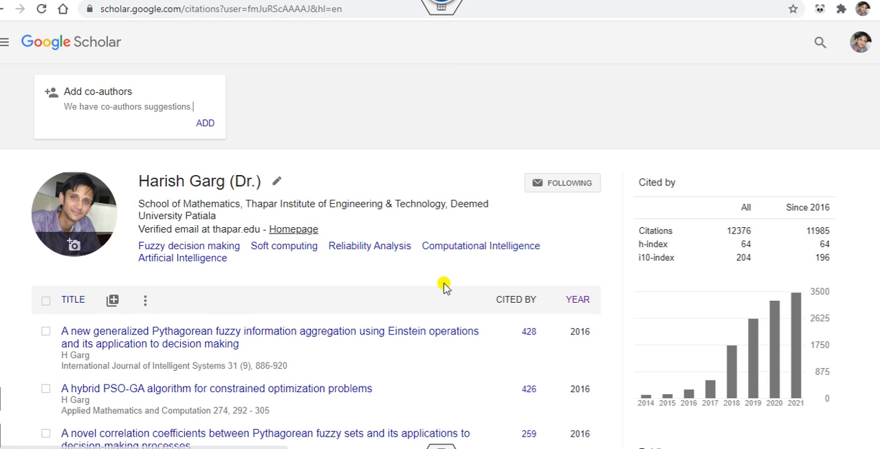
Sort the publication list by year, then re-sort it alphabetically by title.
{"action": "left_click", "coordinate": [576, 300]}
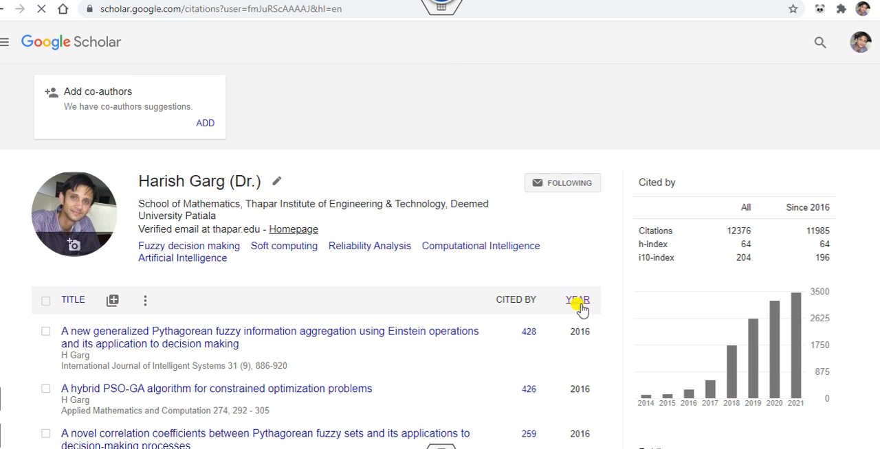
{"action": "left_click", "coordinate": [576, 301]}
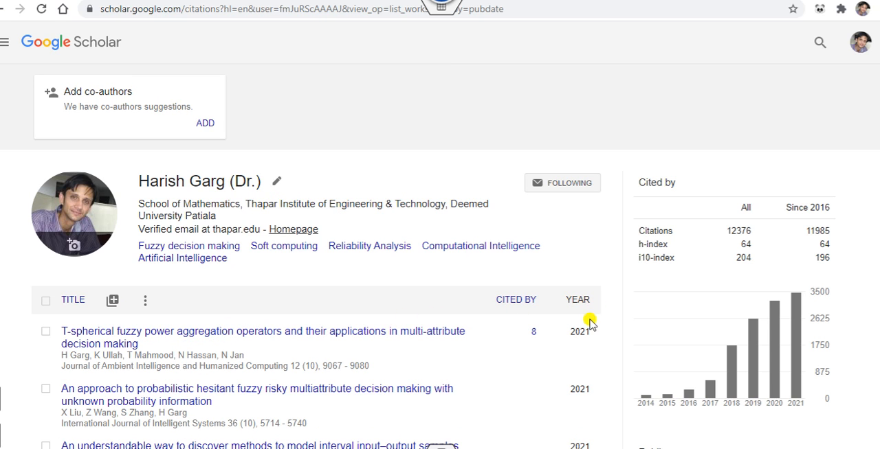
{"action": "left_click", "coordinate": [516, 300]}
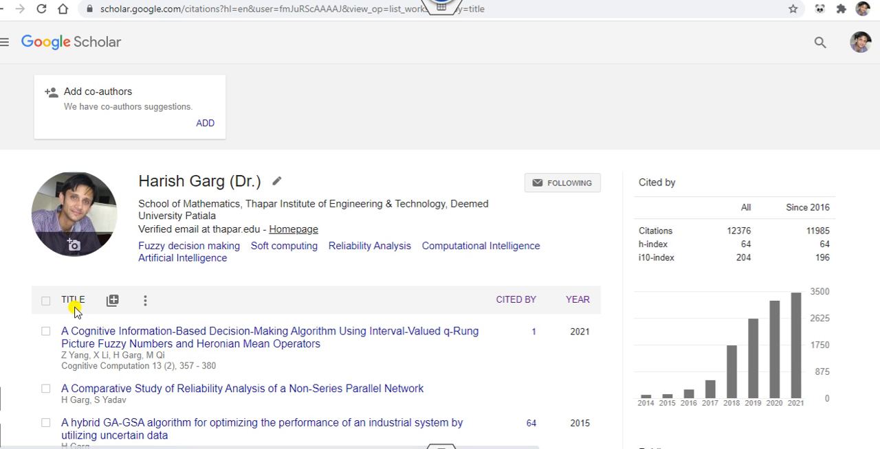
{"action": "mouse_move", "coordinate": [112, 300]}
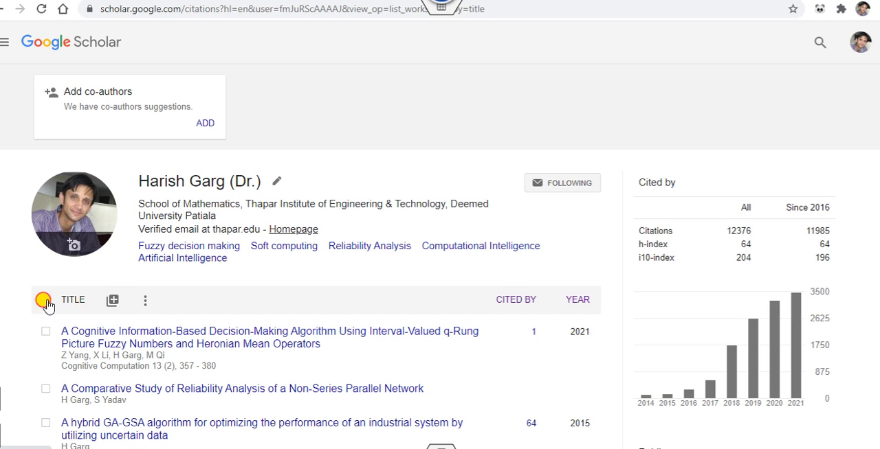
Export all the profile's articles as a CSV and open the downloaded citations file.
{"action": "left_click", "coordinate": [44, 299]}
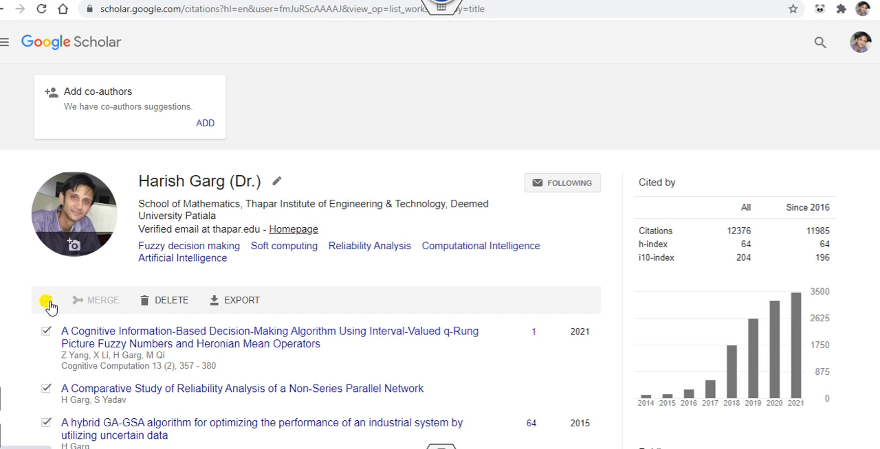
{"action": "left_click", "coordinate": [241, 300]}
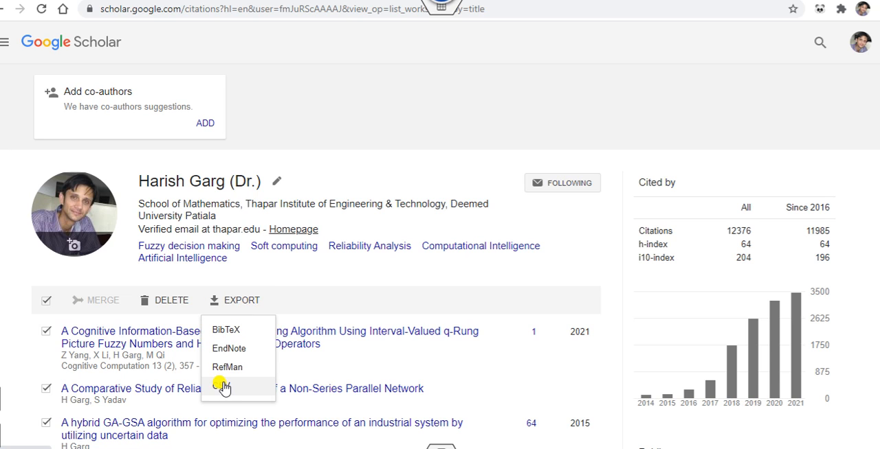
{"action": "left_click", "coordinate": [227, 386]}
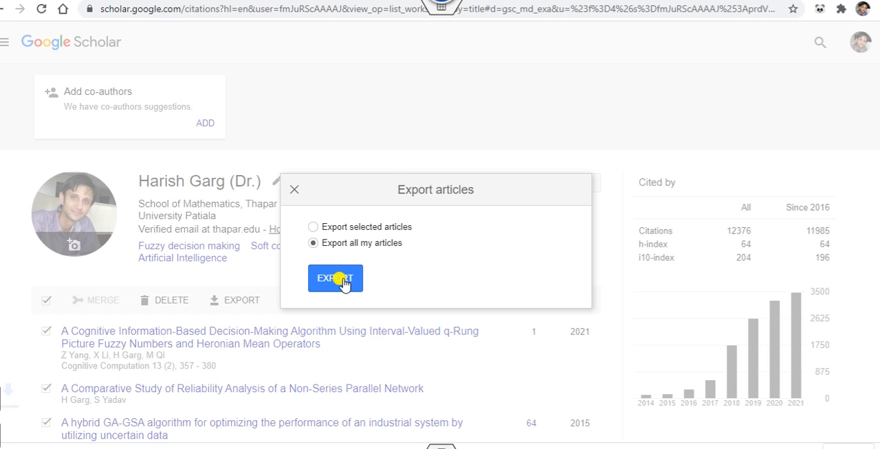
{"action": "left_click", "coordinate": [334, 278]}
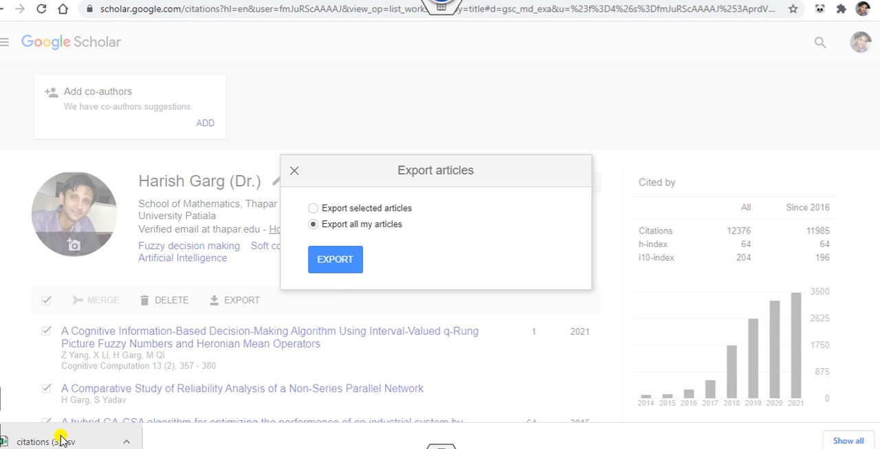
{"action": "left_click", "coordinate": [55, 441]}
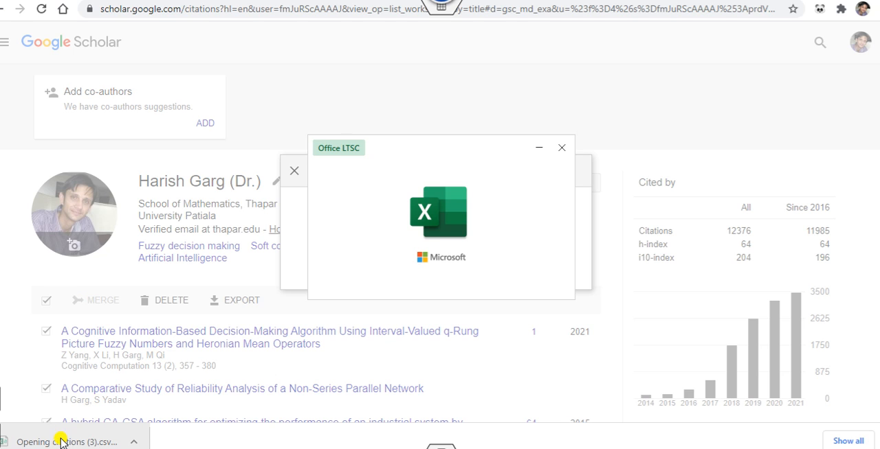
Wrap the citation text and resize the Authors, Title and Publication columns.
{"action": "left_click", "coordinate": [72, 439]}
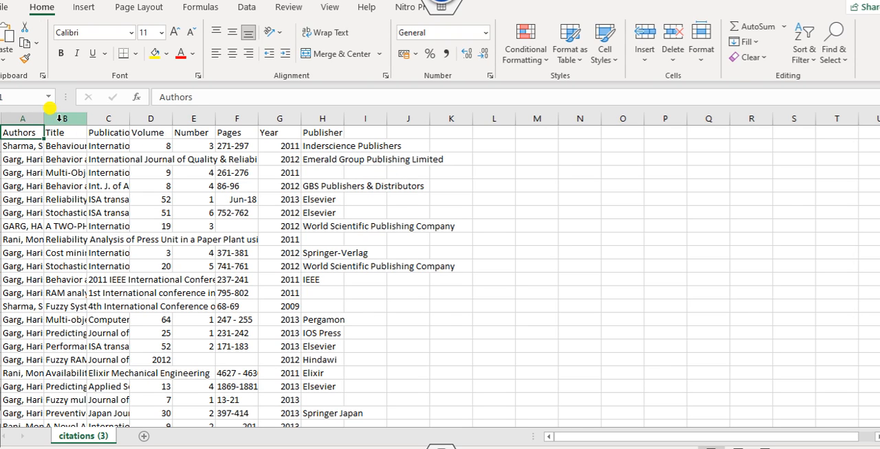
{"action": "left_click_drag", "start_coordinate": [44, 118], "coordinate": [130, 119]}
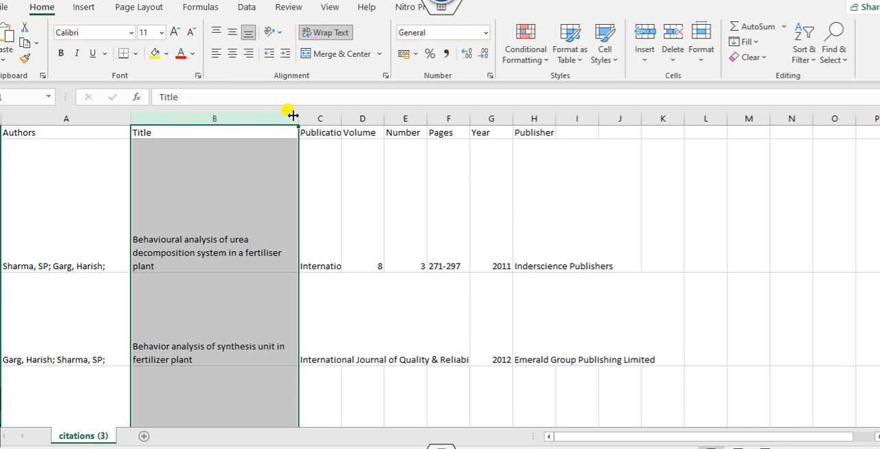
{"action": "left_click_drag", "start_coordinate": [298, 117], "coordinate": [175, 118]}
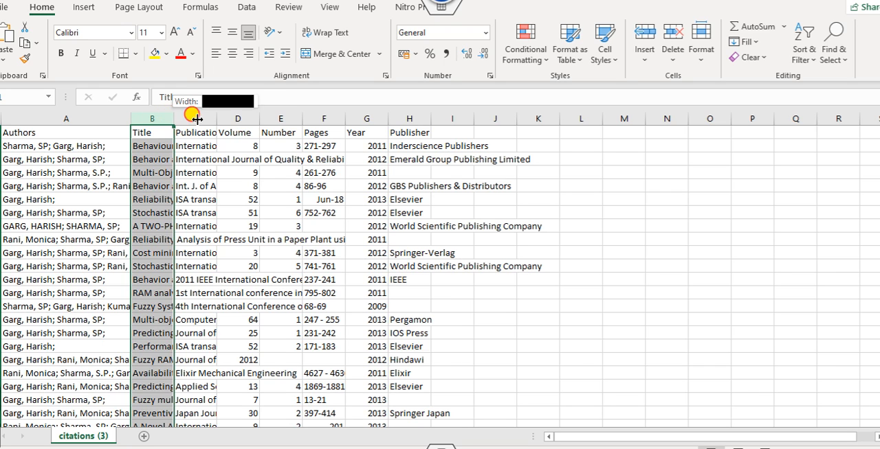
{"action": "left_click", "coordinate": [325, 33]}
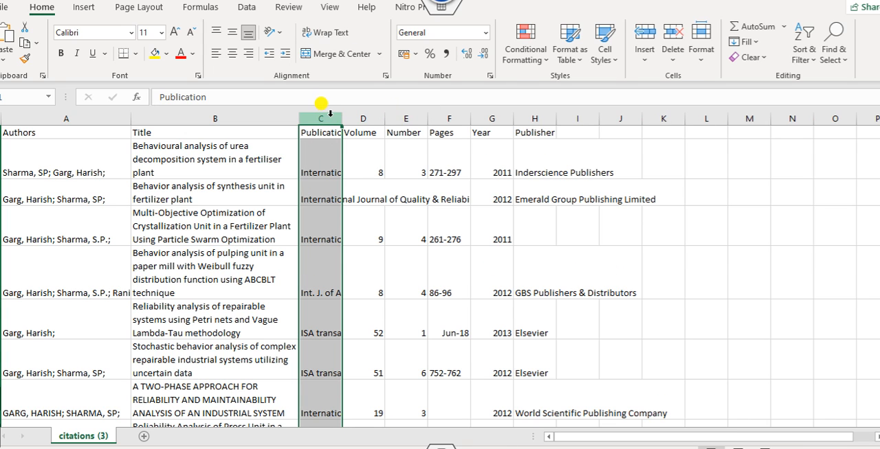
{"action": "left_click_drag", "start_coordinate": [338, 118], "coordinate": [418, 118]}
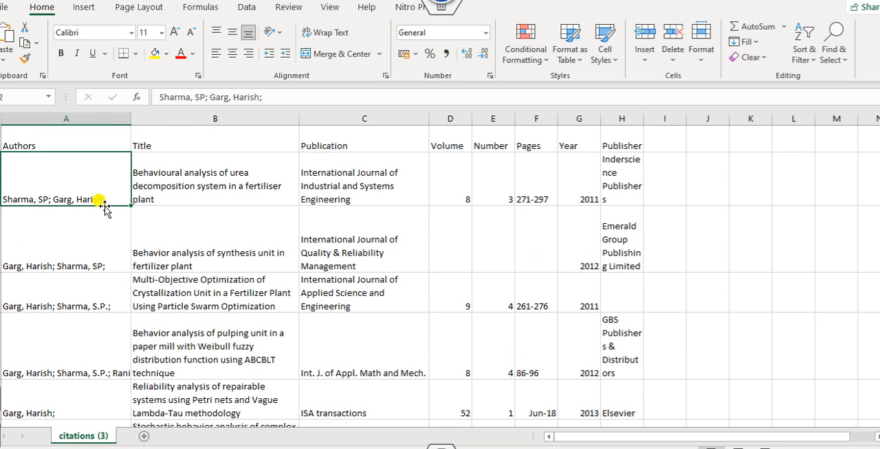
{"action": "mouse_move", "coordinate": [344, 177]}
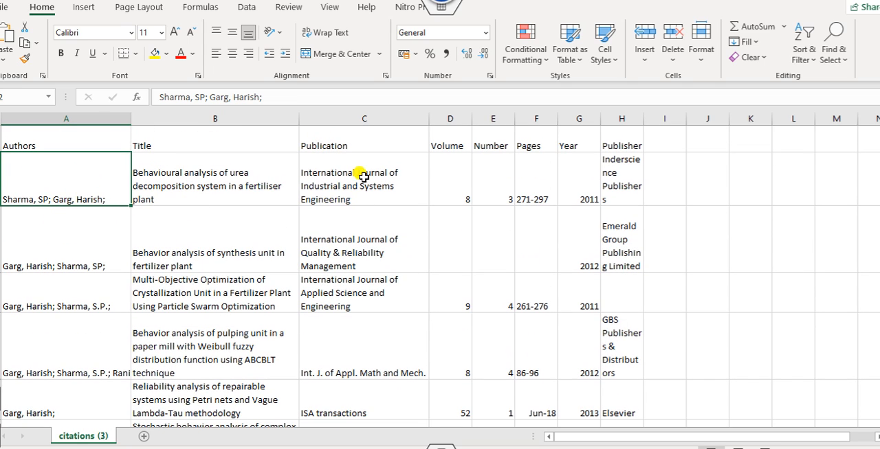
{"action": "mouse_move", "coordinate": [405, 240]}
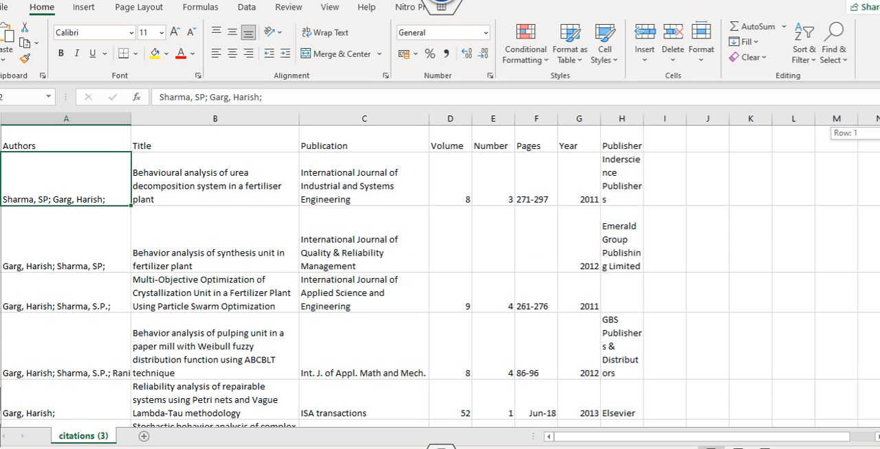
Wrap the author cells, cancel merging the Year column, and select the header row.
{"action": "scroll", "scroll_direction": "down", "scroll_amount": 3}
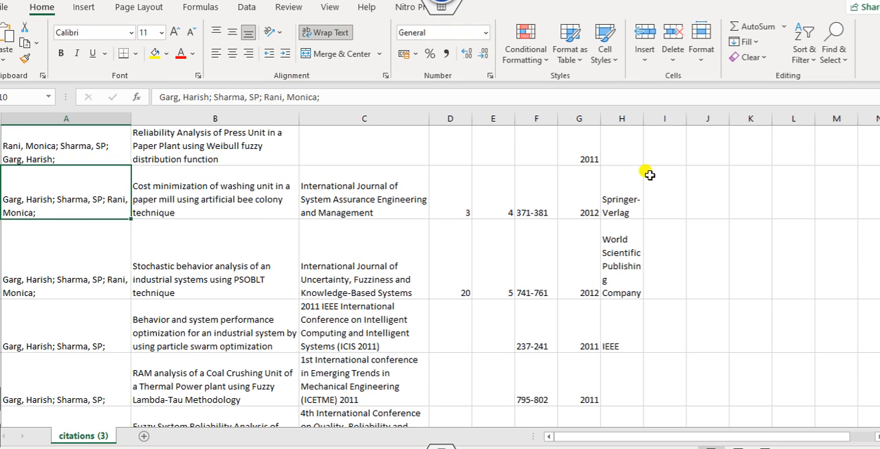
{"action": "scroll", "scroll_direction": "down", "scroll_amount": 3}
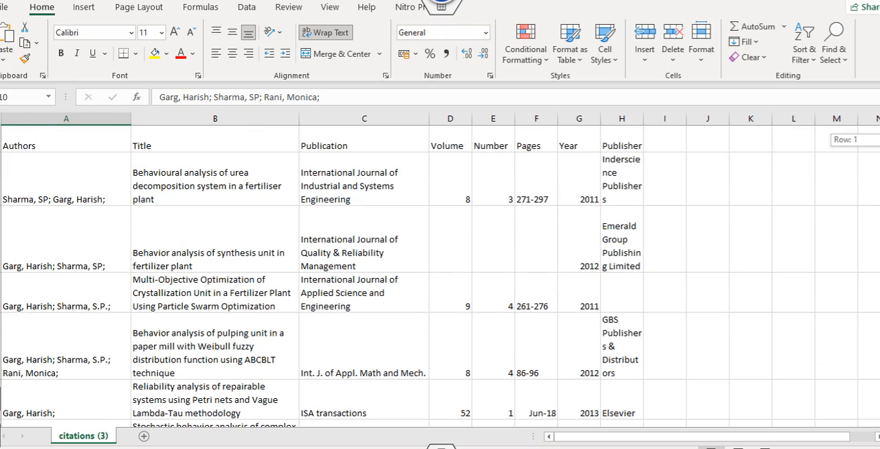
{"action": "left_click", "coordinate": [578, 118]}
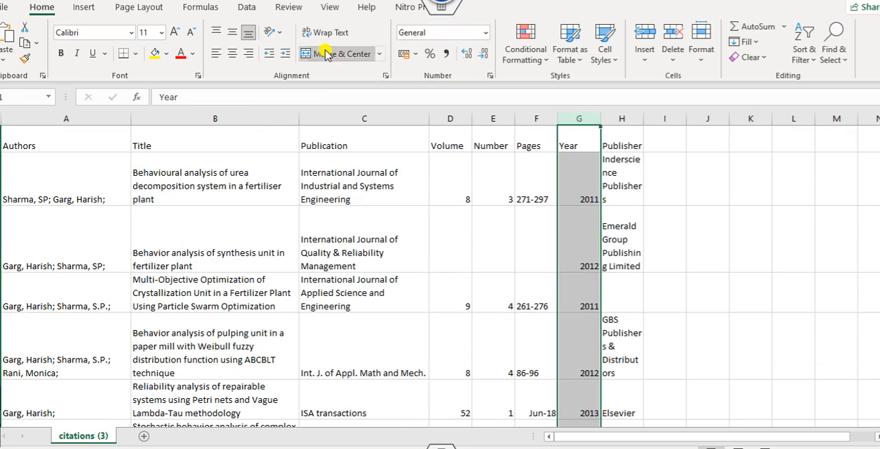
{"action": "left_click", "coordinate": [334, 53]}
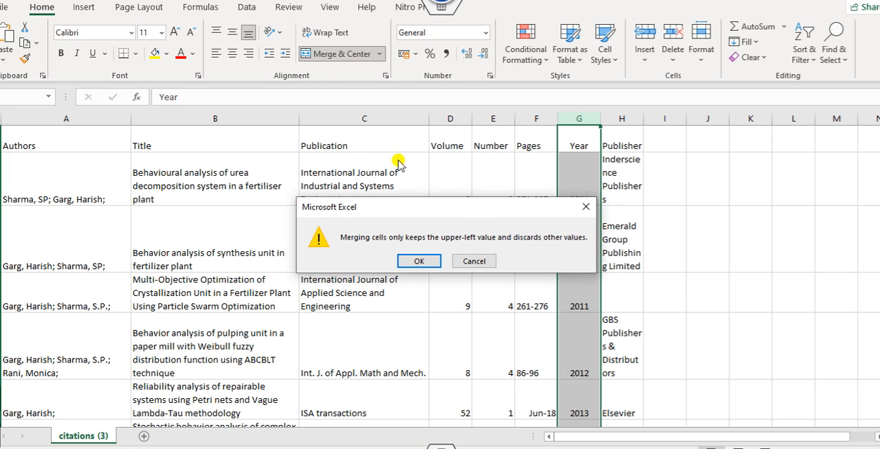
{"action": "left_click", "coordinate": [419, 261]}
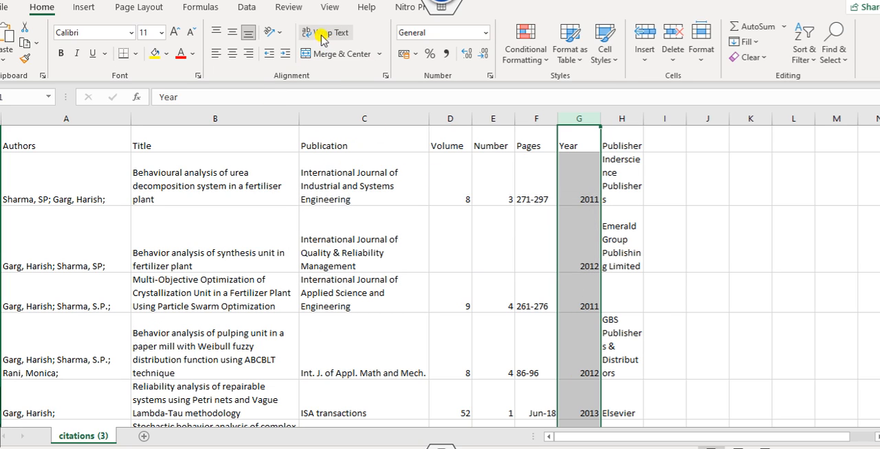
{"action": "left_click", "coordinate": [578, 179]}
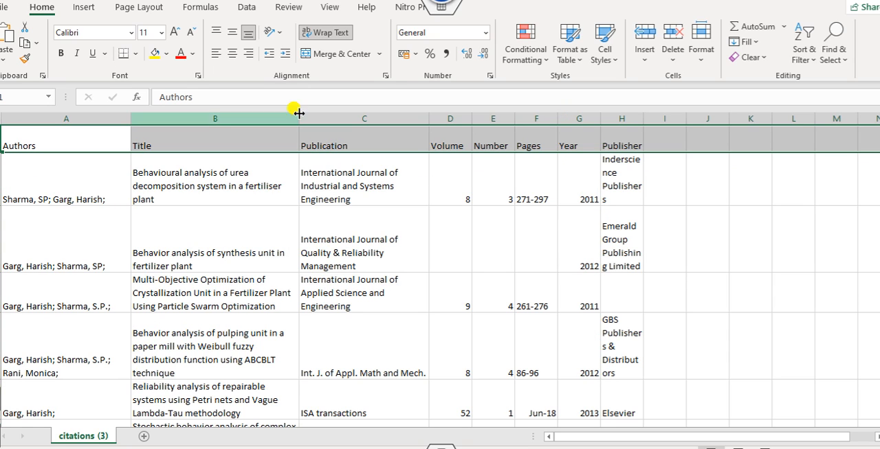
{"action": "mouse_move", "coordinate": [125, 14]}
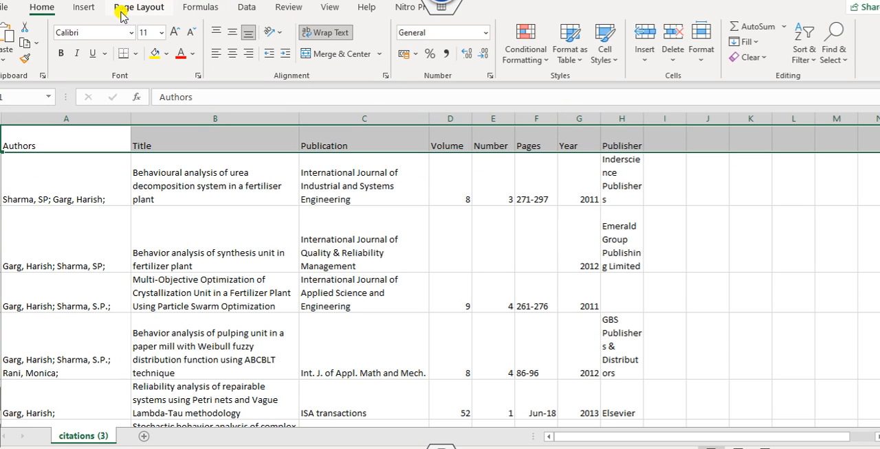
{"action": "mouse_move", "coordinate": [241, 15]}
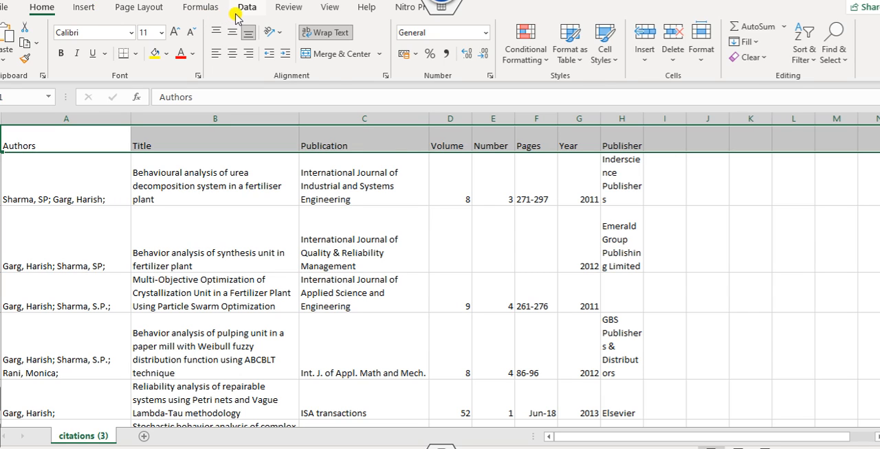
Add header filters, sort Year largest to smallest, and select the Year column.
{"action": "left_click", "coordinate": [246, 8]}
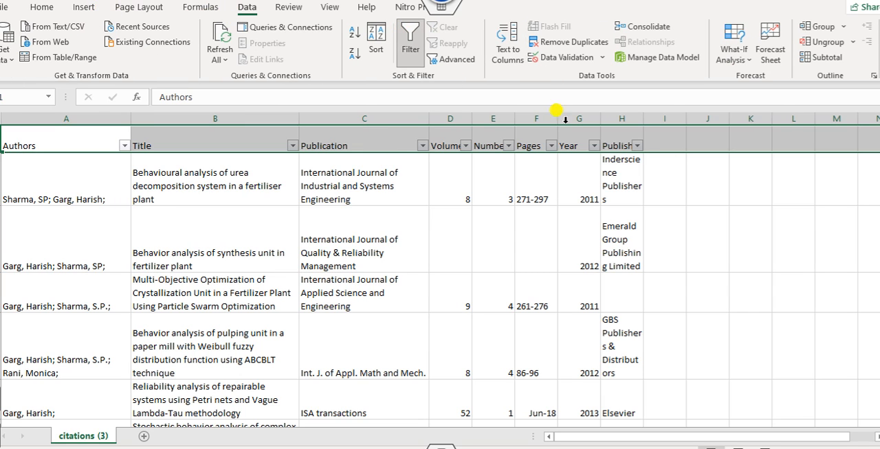
{"action": "left_click", "coordinate": [593, 145]}
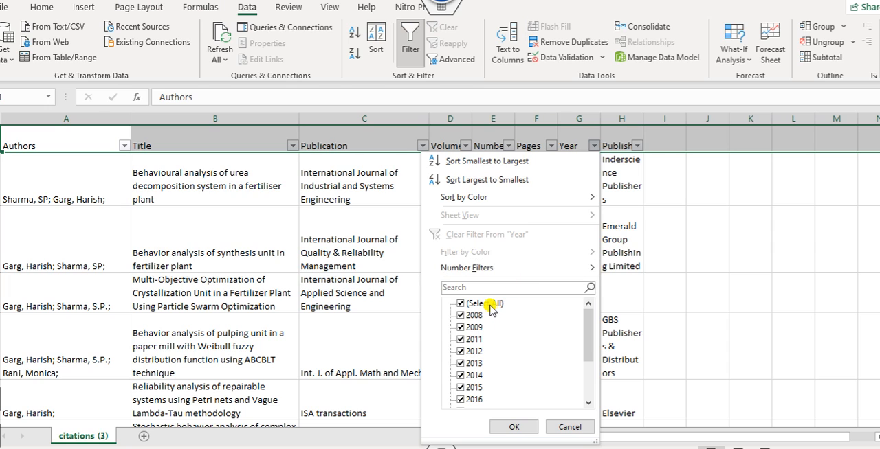
{"action": "left_click", "coordinate": [513, 427]}
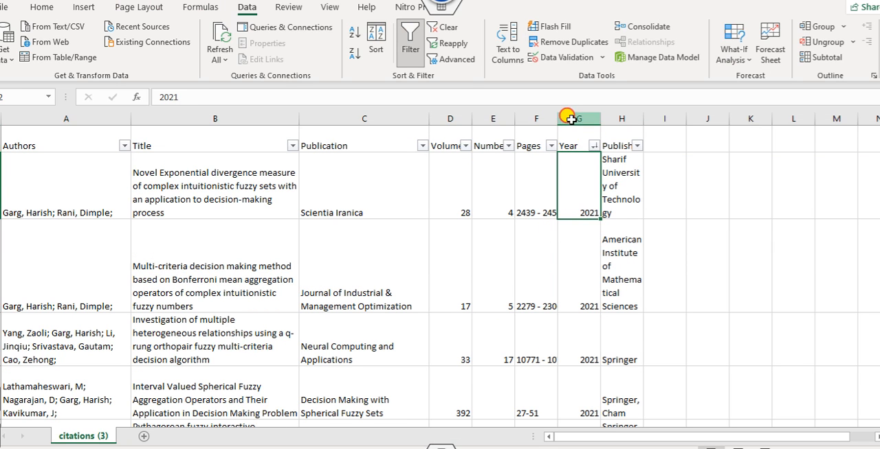
{"action": "left_click", "coordinate": [578, 118]}
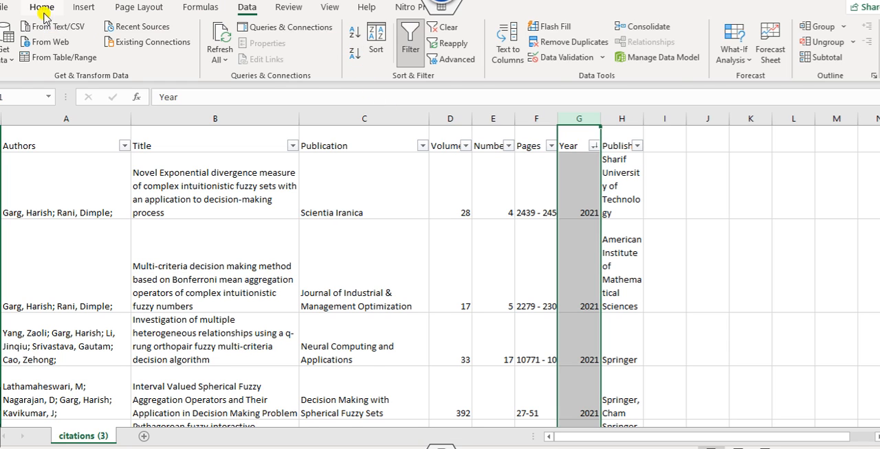
{"action": "left_click", "coordinate": [43, 8]}
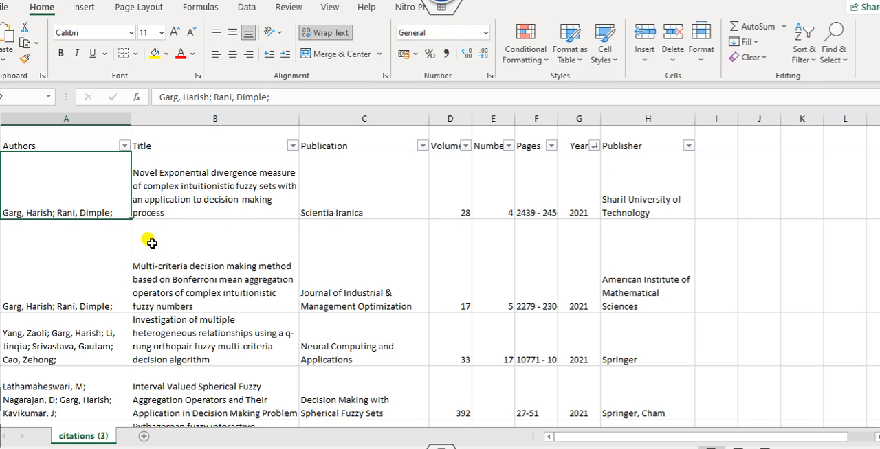
{"action": "mouse_move", "coordinate": [272, 252]}
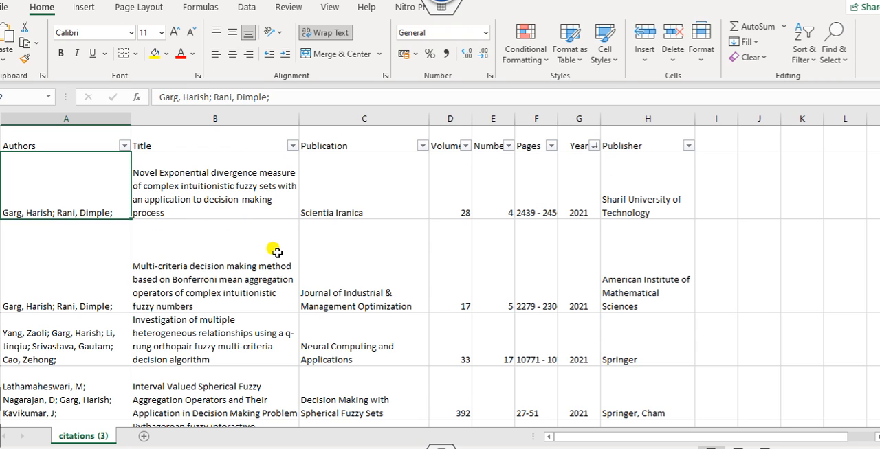